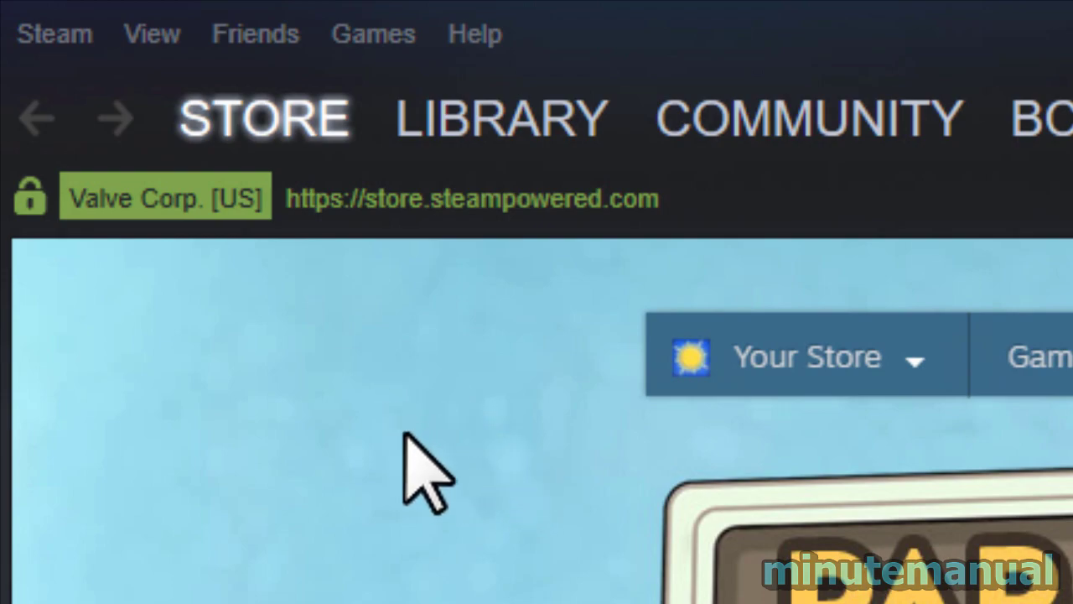
Open Steam's Settings window from the Steam menu
left_click(54, 34)
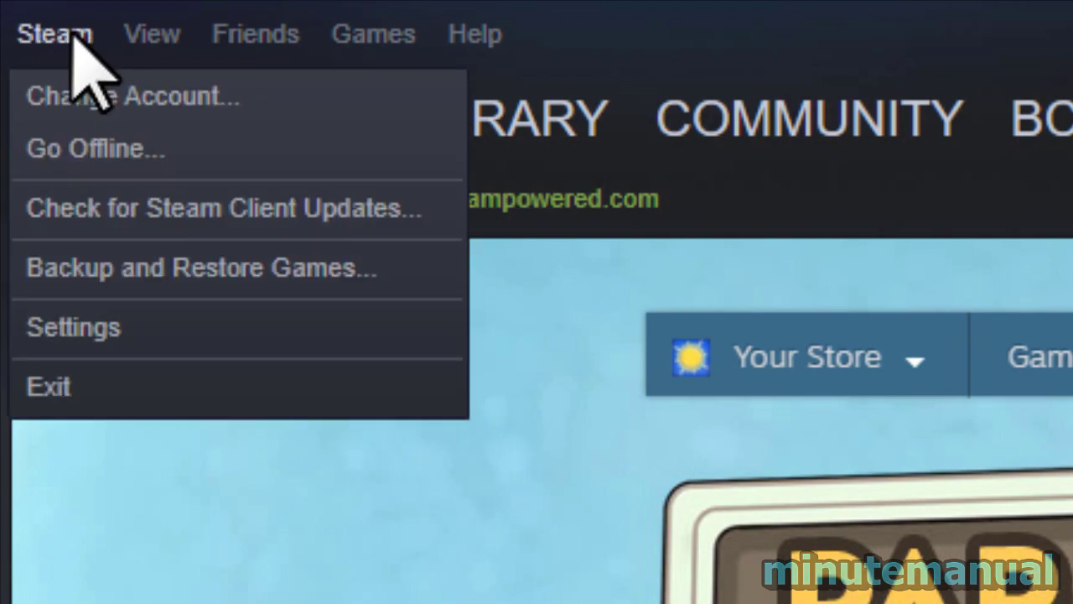
left_click(73, 327)
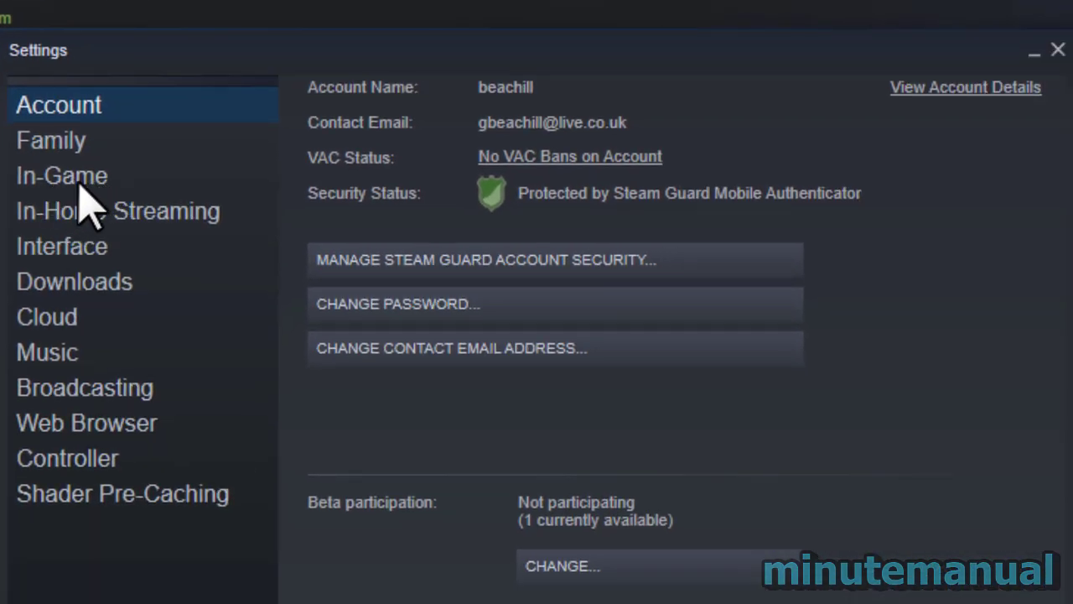
Switch to the In-Game settings page showing the screenshot shortcut keys field
left_click(60, 176)
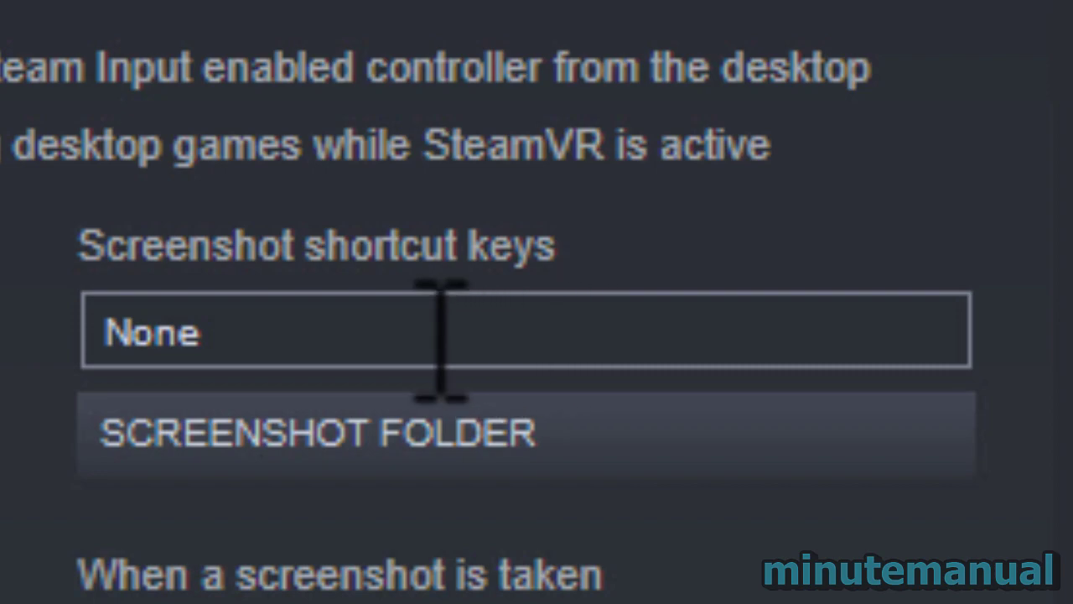
Briefly assign F5 as the screenshot shortcut, then clear it so it reads None
type("F5")
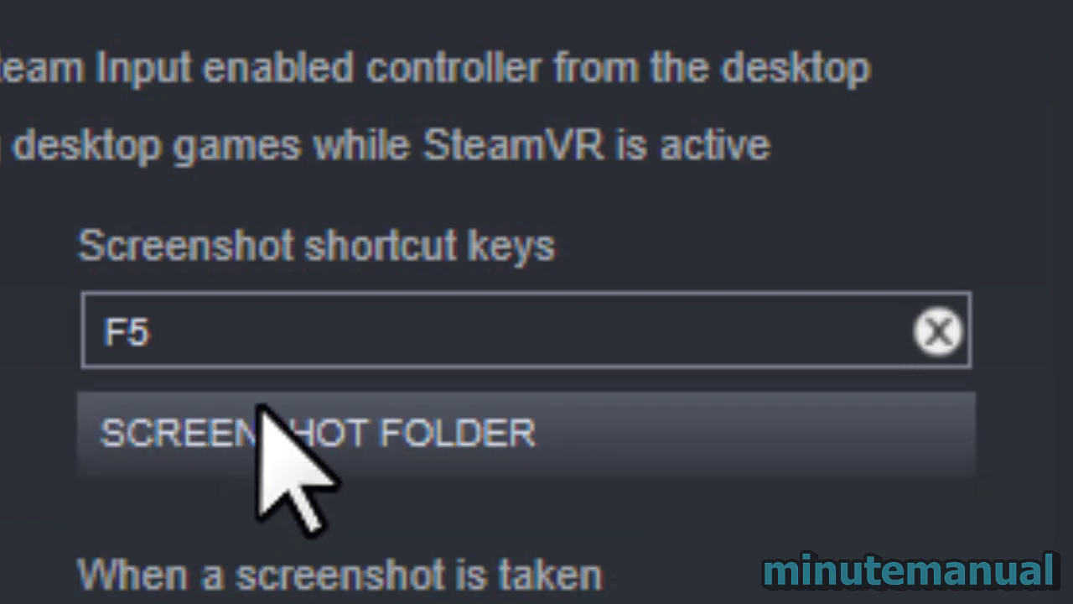
mouse_move(269, 444)
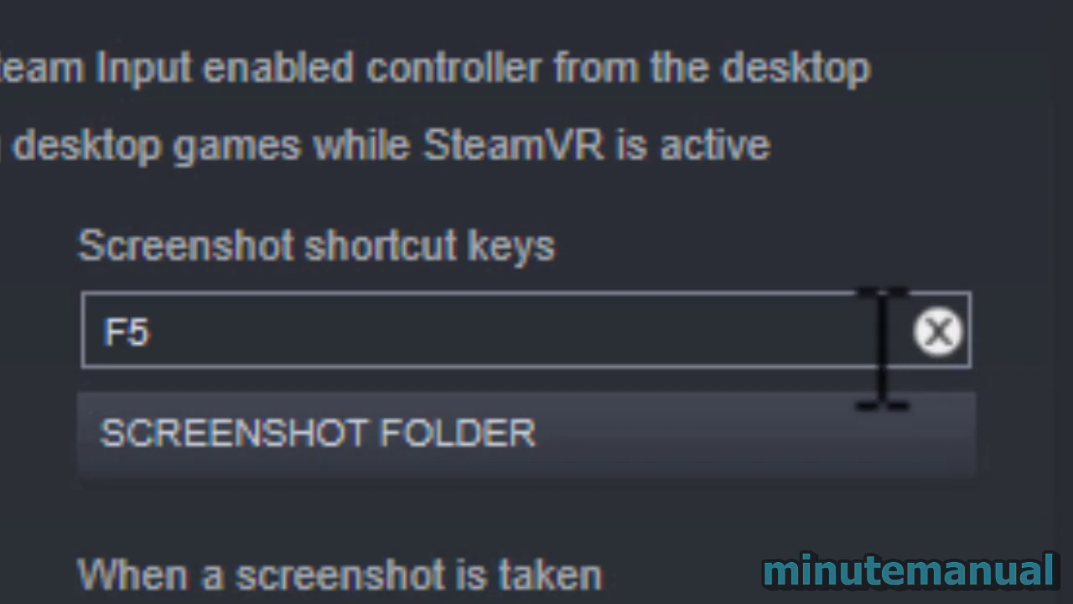
left_click(937, 330)
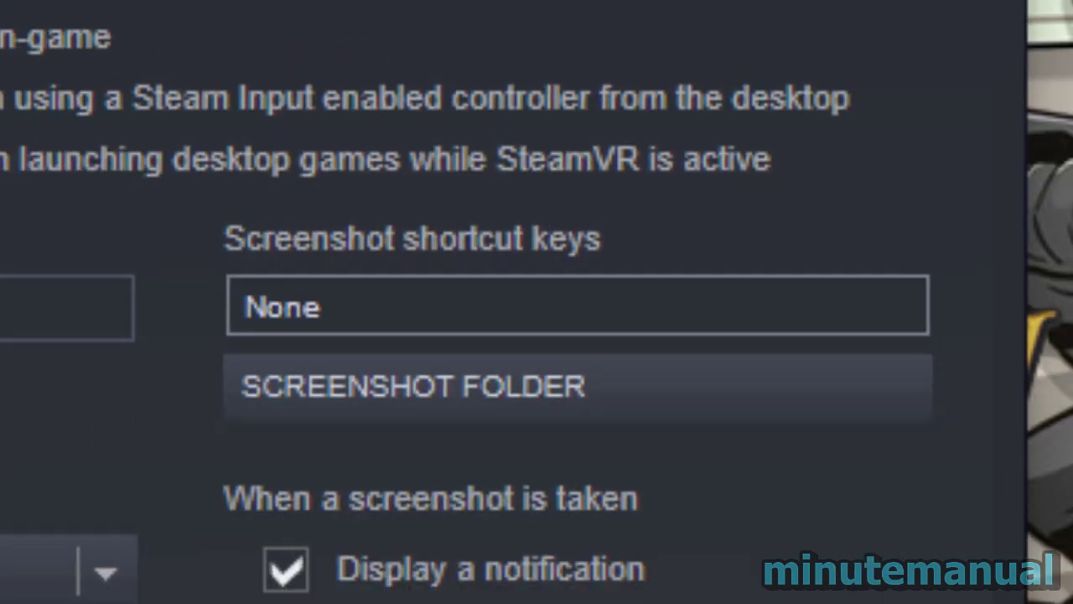